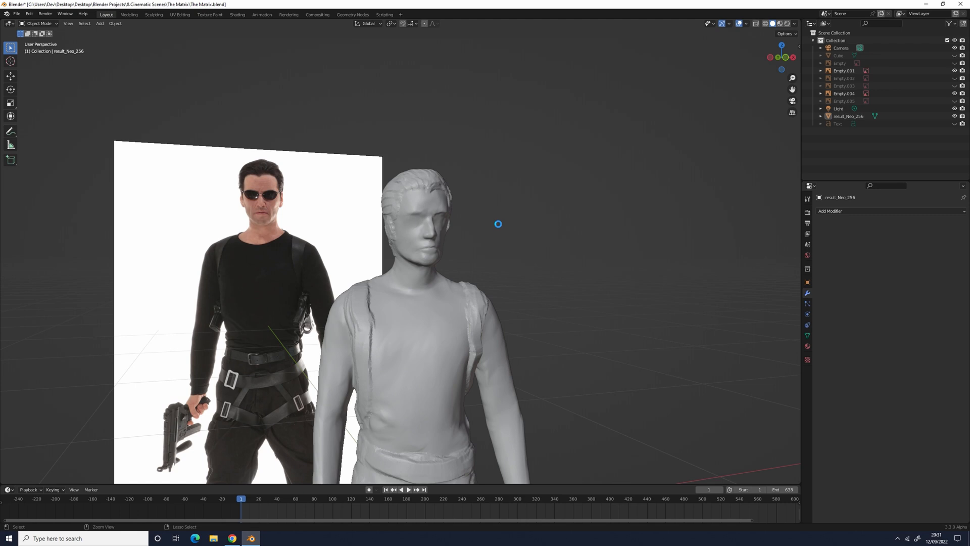
# Place the result_Neo_256 mesh beside the reference image plane and add a Circle for the sunglasses frame.
pyautogui.click(44, 24)
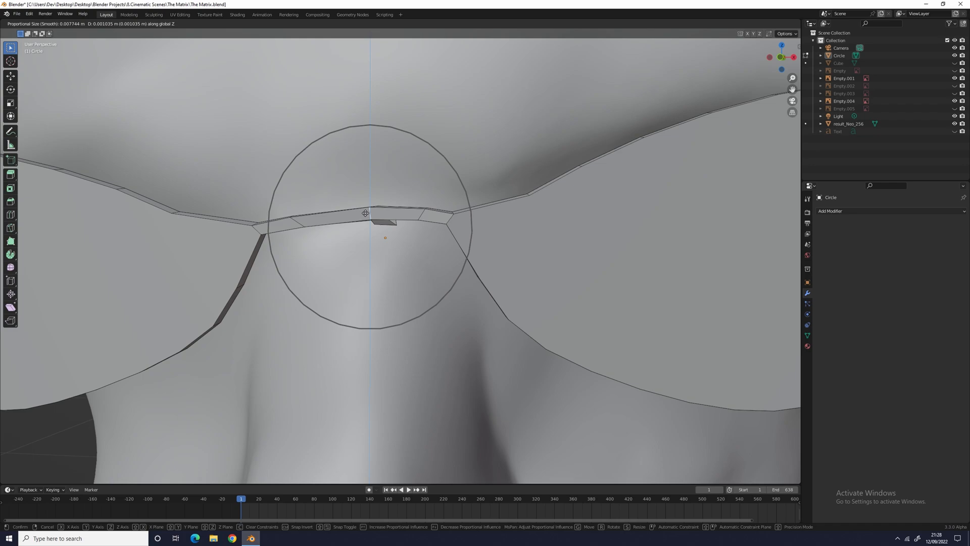
pyautogui.click(232, 538)
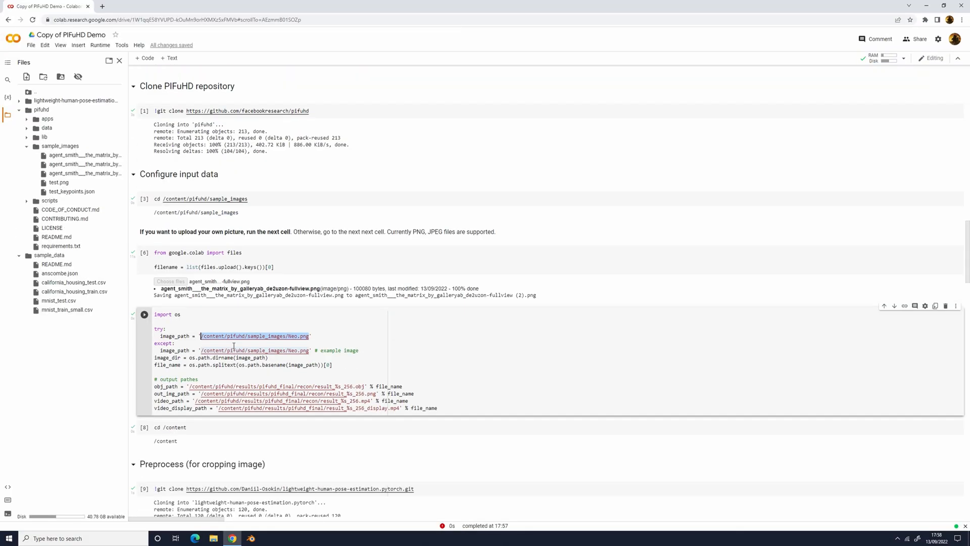
# Point image_path to the agent photo, run the PIFuHD cells and download the resulting .obj.
pyautogui.scroll(-3)
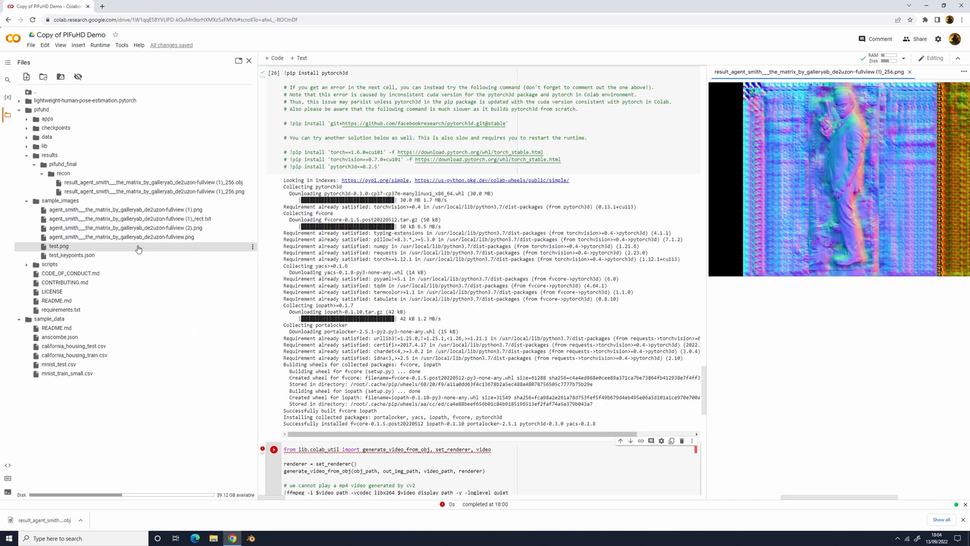
pyautogui.click(250, 538)
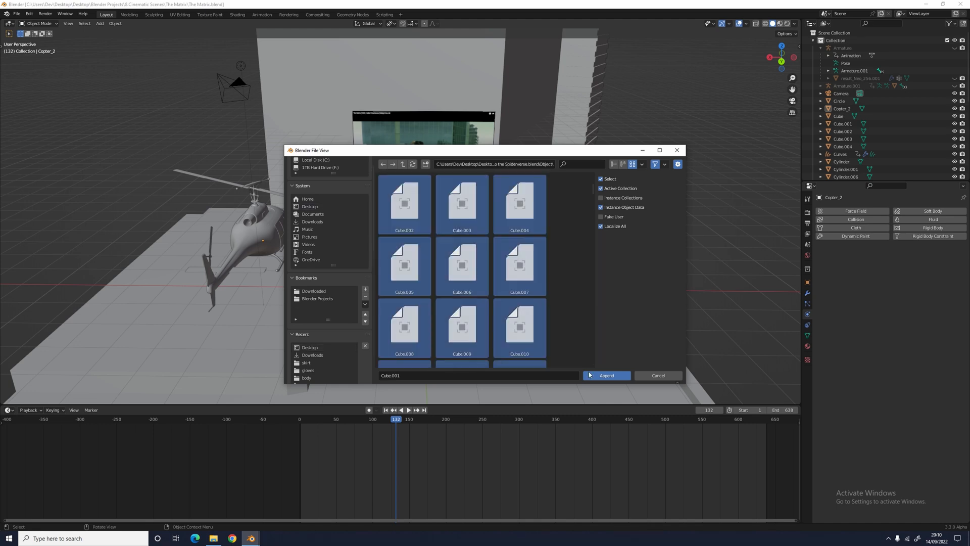
# Append the Cube objects from another .blend into the Matrix scene with the helicopter.
pyautogui.click(606, 375)
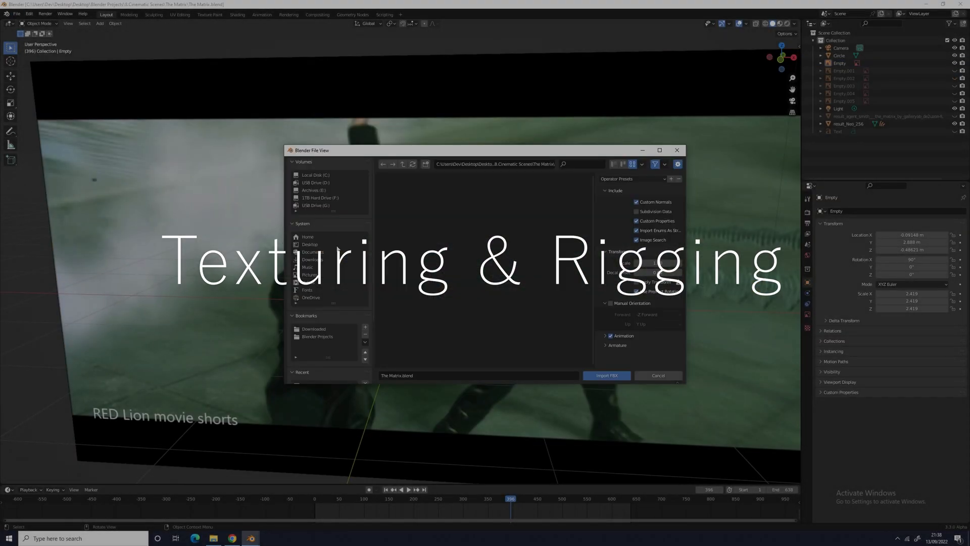
# Confirm the Import FBX file browser to bring the model into the Matrix scene.
pyautogui.click(606, 375)
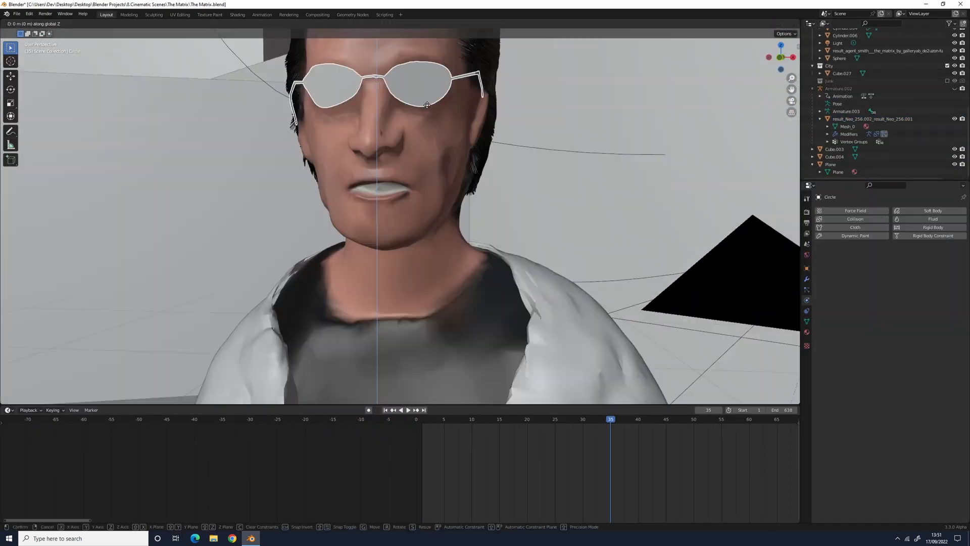
# Switch between sculpting, shading, hair particle and Pose Mode workspaces to refine and animate Neo.
pyautogui.click(237, 15)
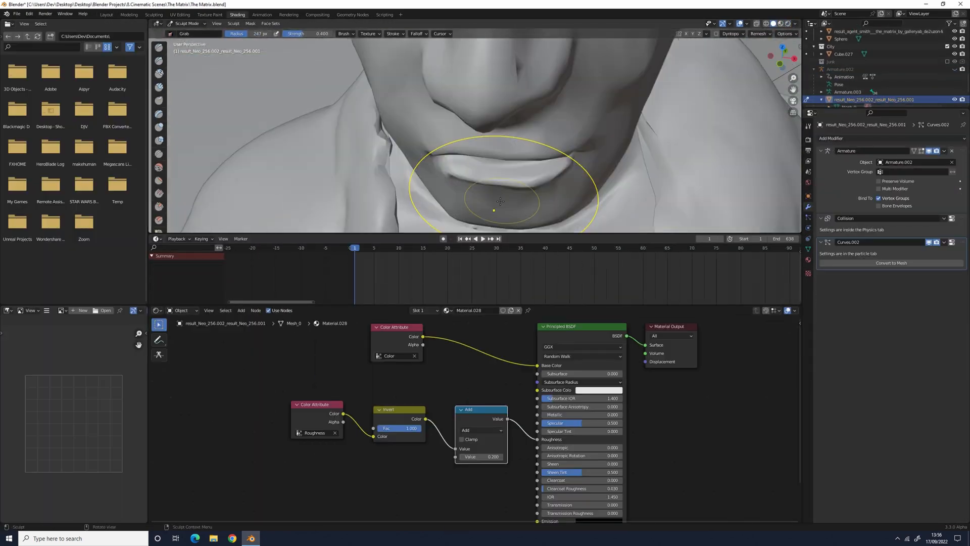
pyautogui.click(103, 14)
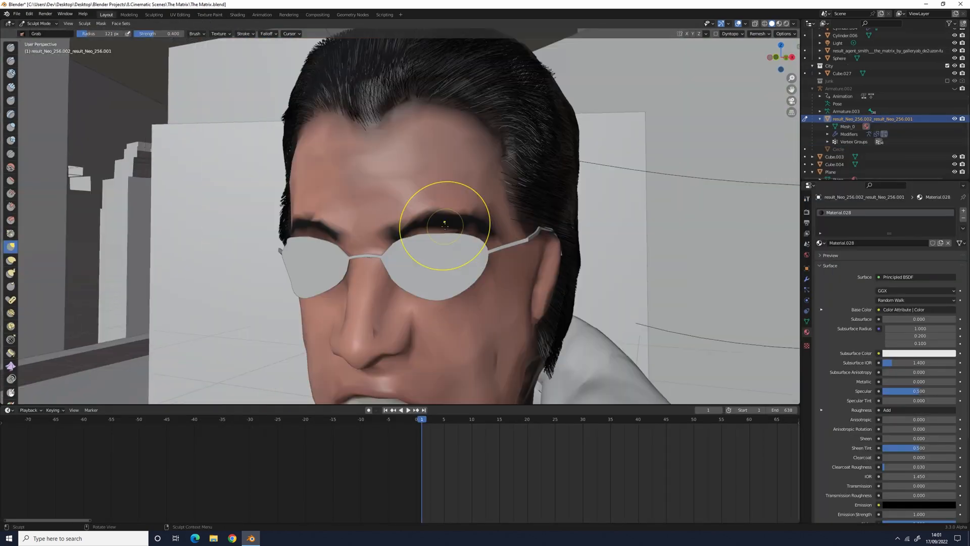
pyautogui.click(237, 14)
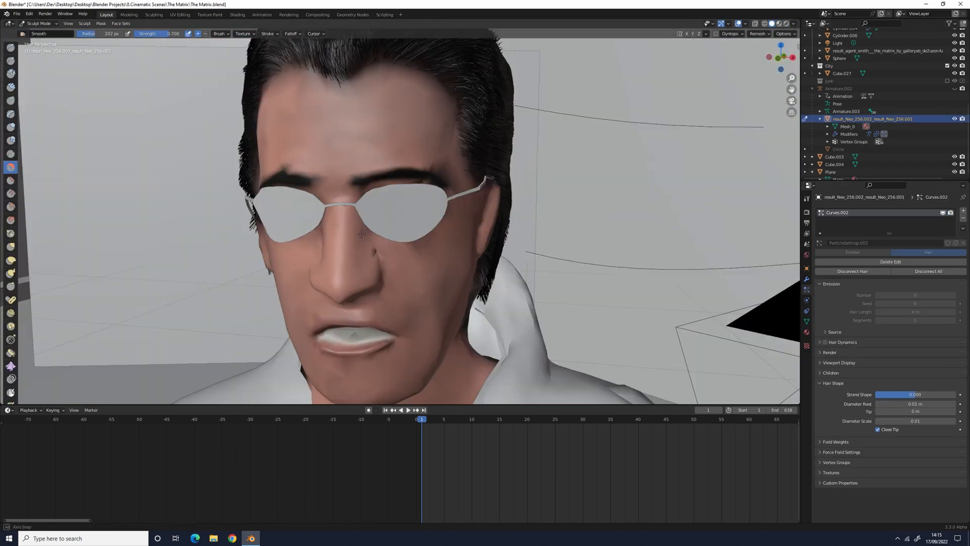
pyautogui.click(238, 15)
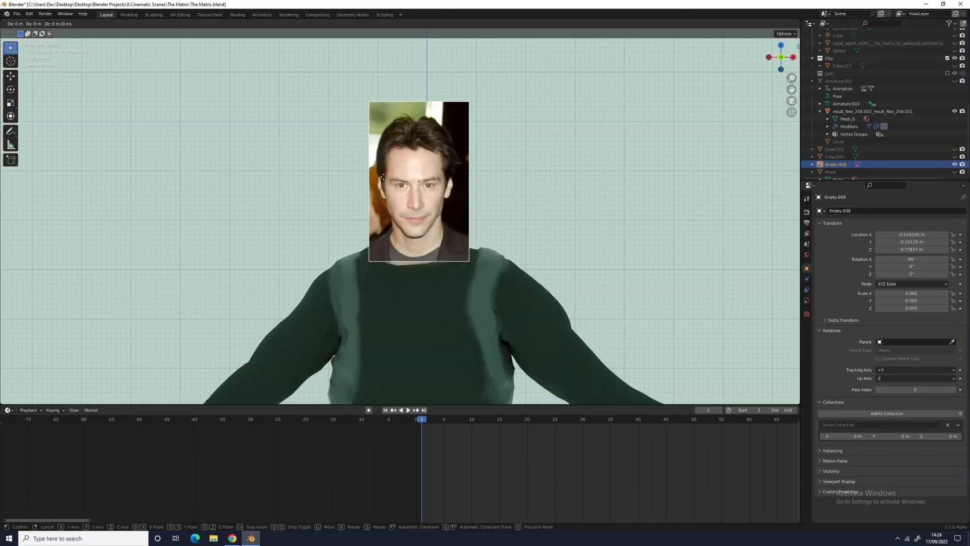
pyautogui.click(261, 14)
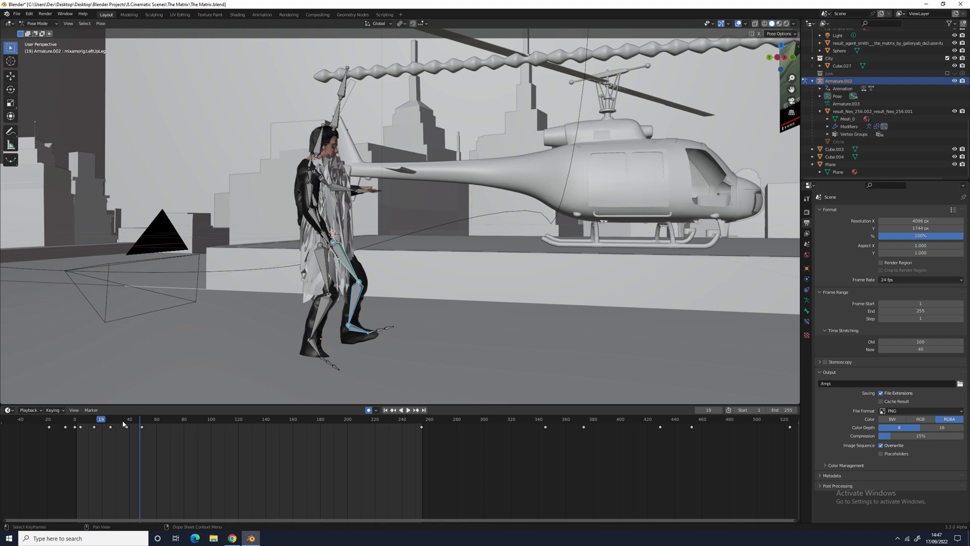
pyautogui.click(237, 18)
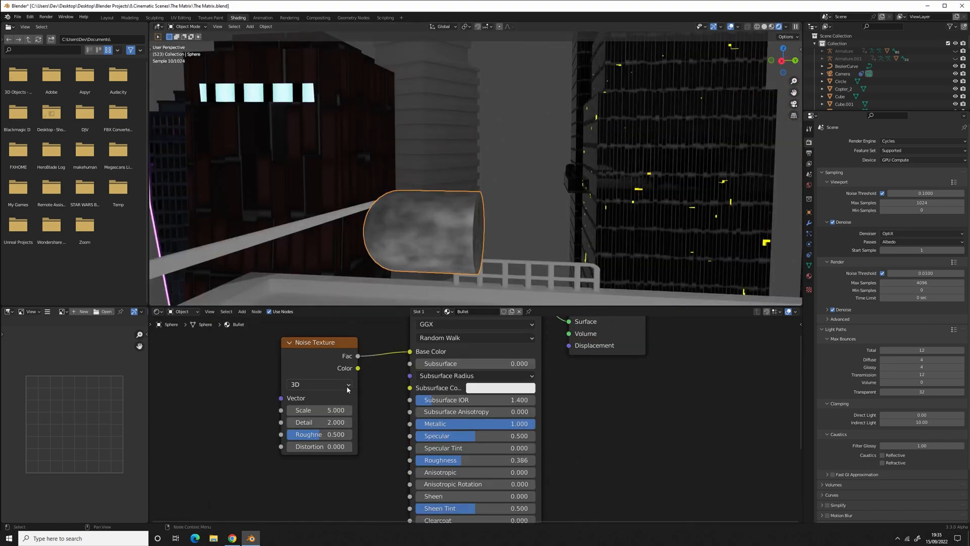
# Finish the bullet's Noise Texture base color with Metallic set to 1.
pyautogui.click(231, 538)
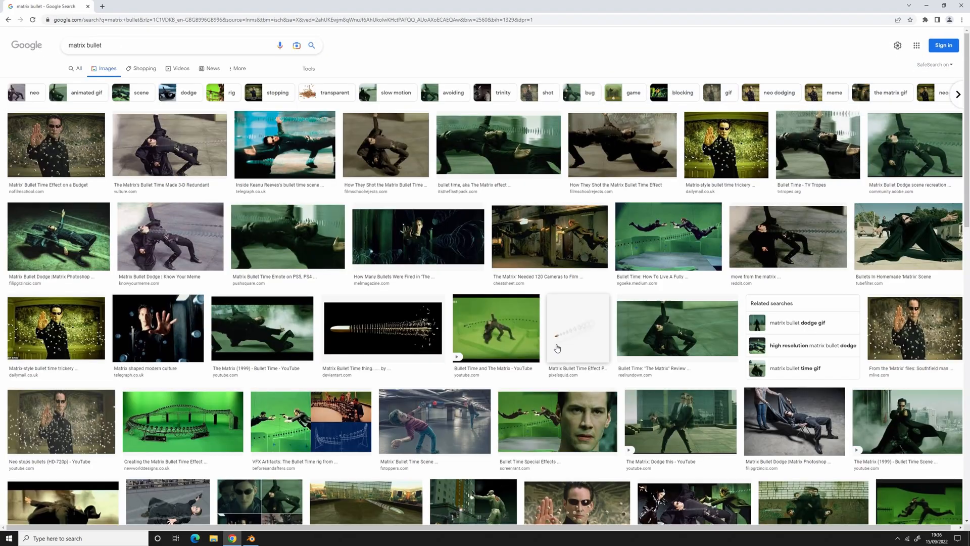
# Browse Google Images results for "matrix bullet" as dodge-pose reference.
pyautogui.click(251, 537)
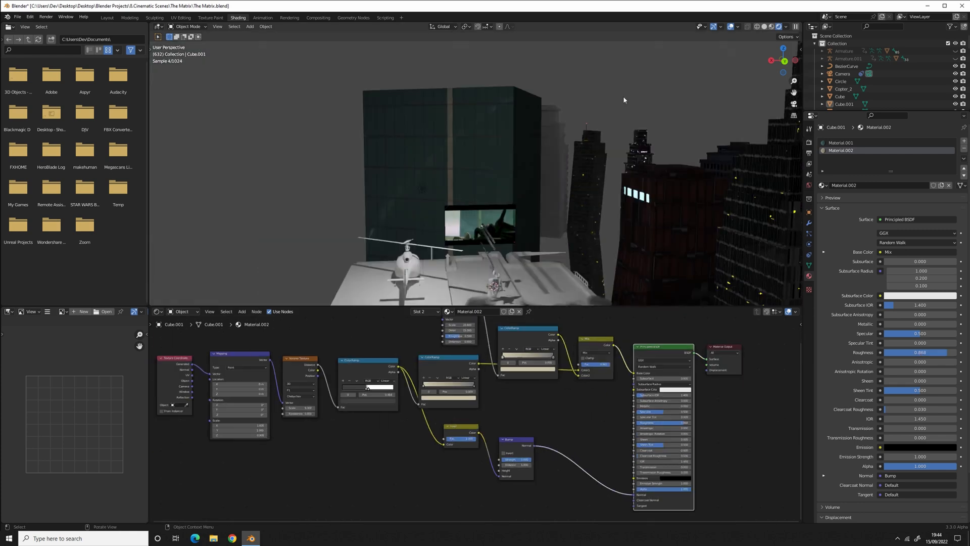
# Chain Texture Coordinate, Mapping, ColorRamp and Bump nodes into Material.002 and texture-paint the agent.
pyautogui.click(233, 537)
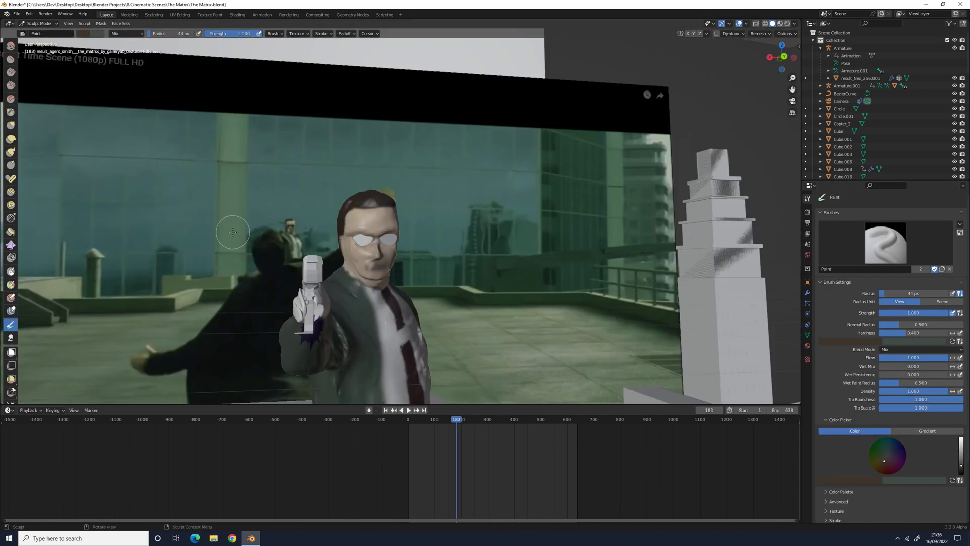
pyautogui.click(236, 14)
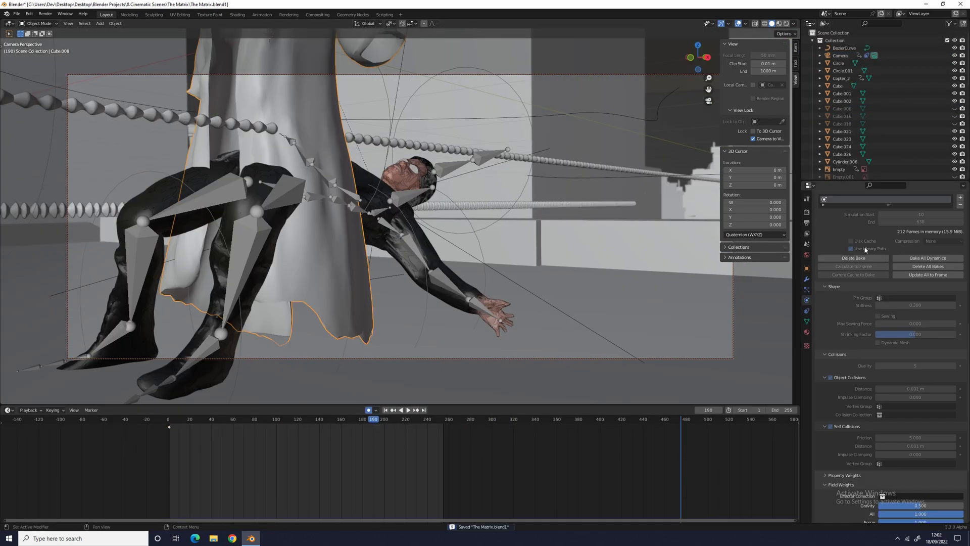
# Bake Neo's coat cloth cache and add a Sun lamp to light the city skyline.
pyautogui.click(852, 258)
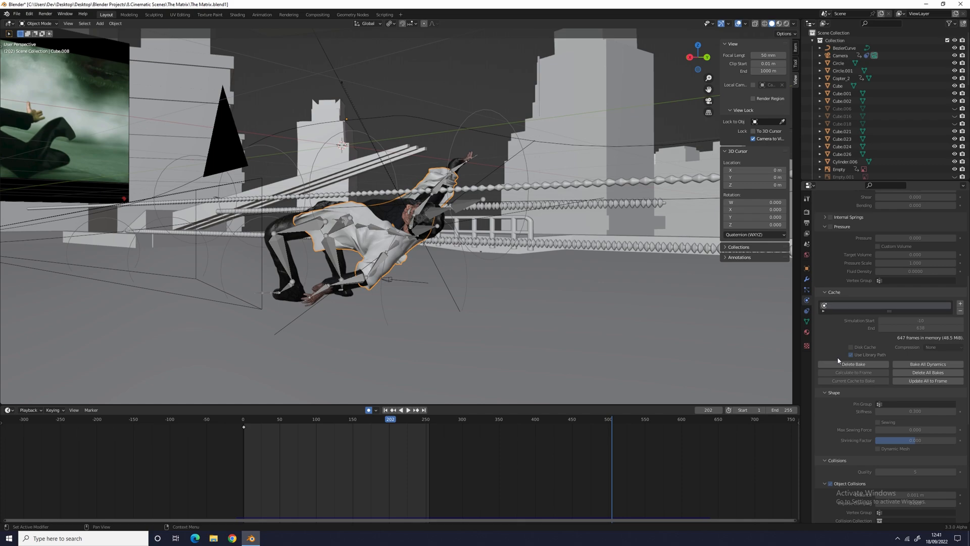
pyautogui.click(238, 14)
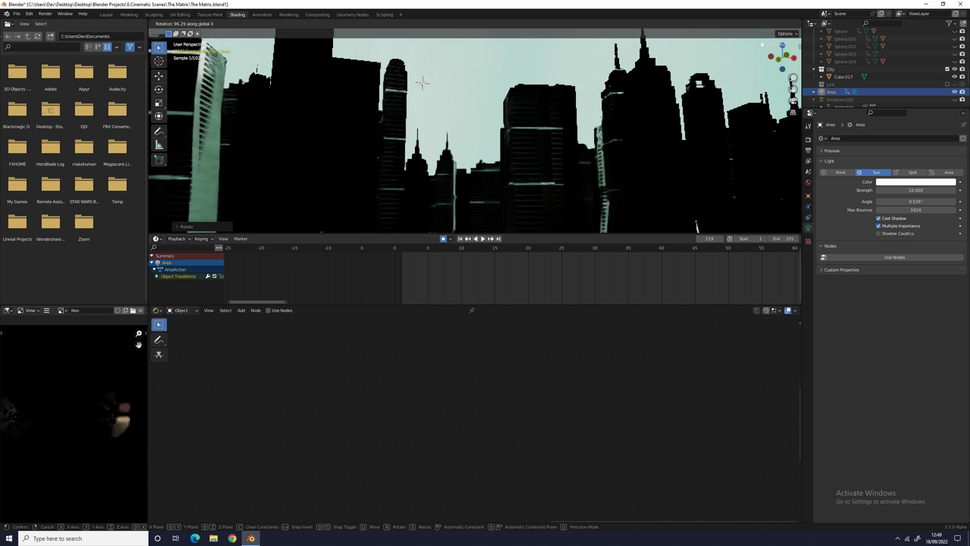
pyautogui.click(105, 14)
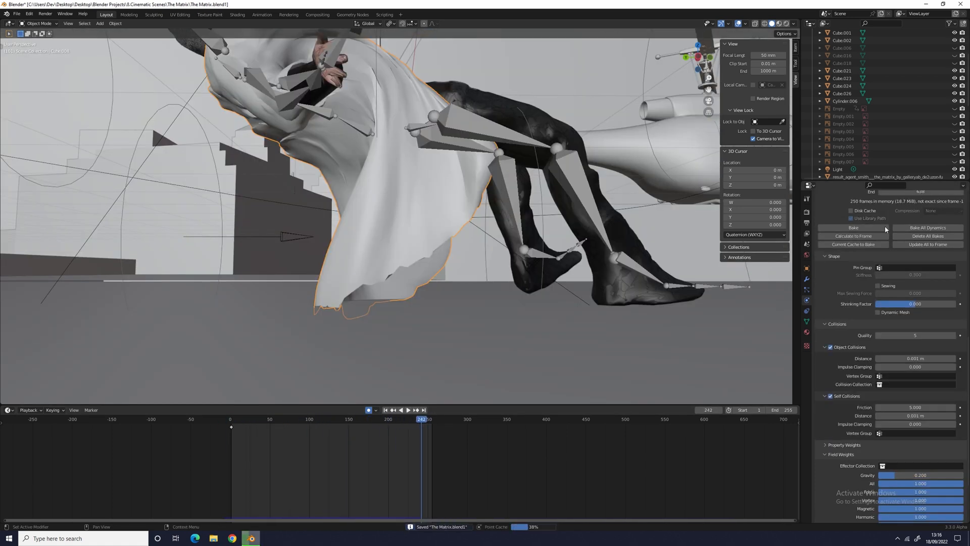
# Rebake the coat cloth cache for the bent-back pose and save the scene.
pyautogui.click(853, 227)
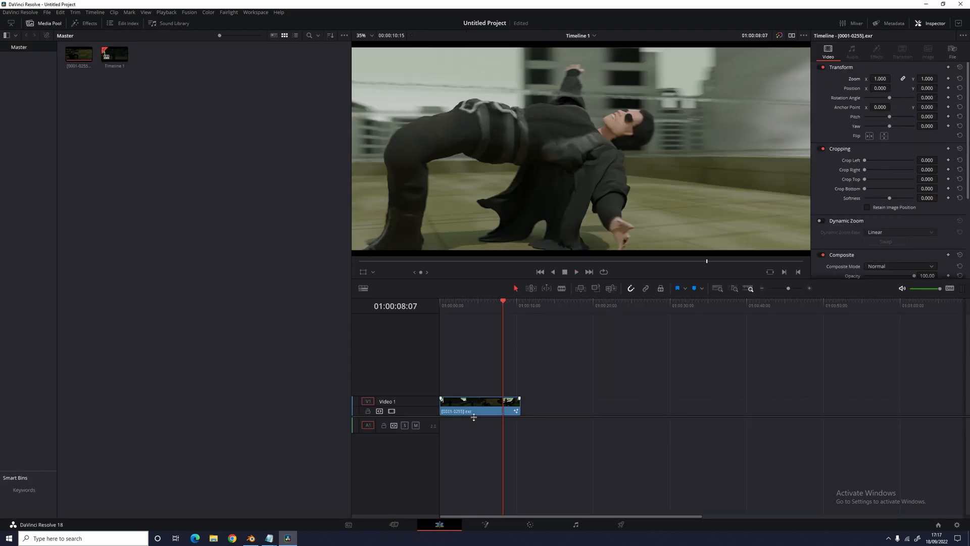
# Push the second corrector node's Offset wheel warmer to grade the dodge shot.
pyautogui.click(532, 524)
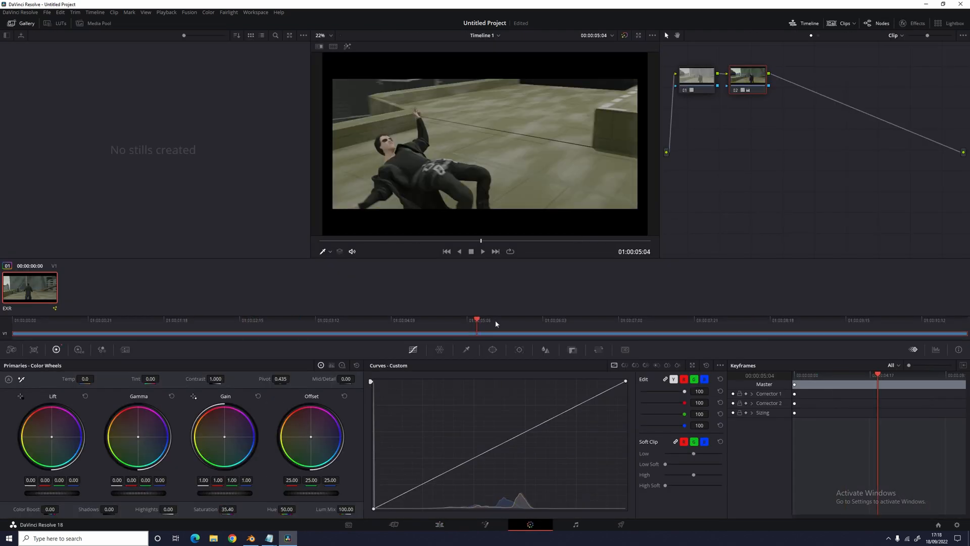
pyautogui.click(482, 252)
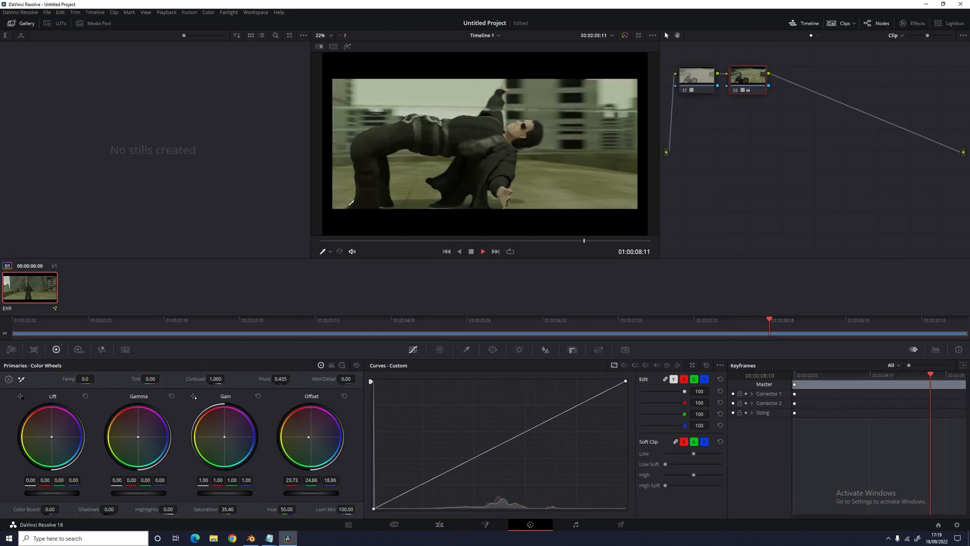